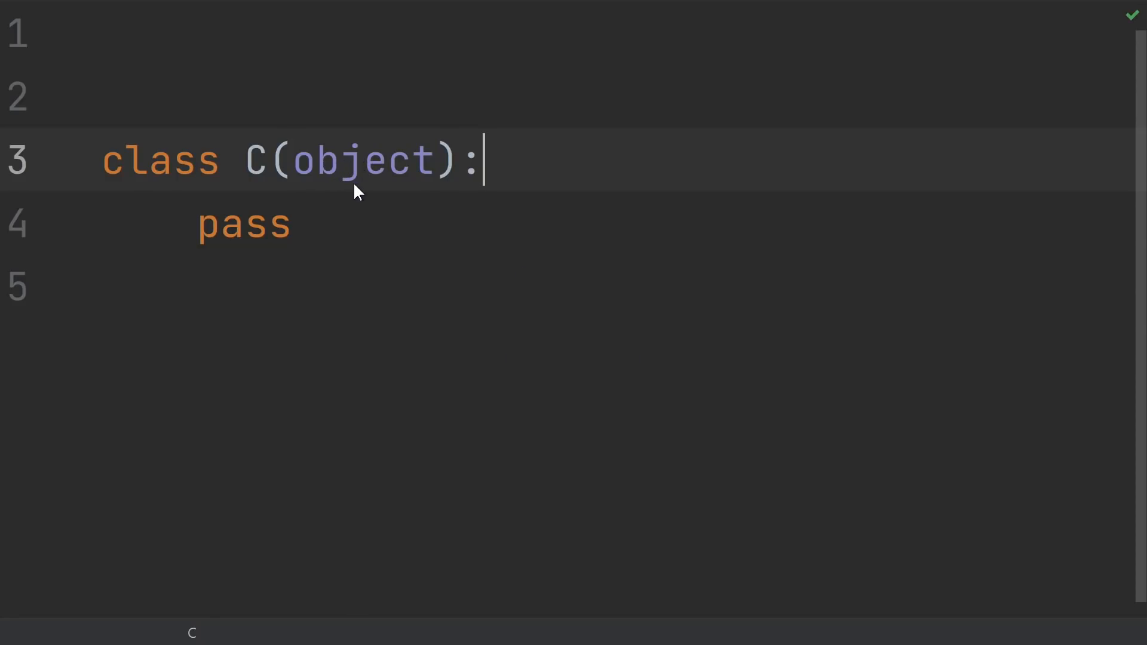
pyautogui.moveTo(373, 193)
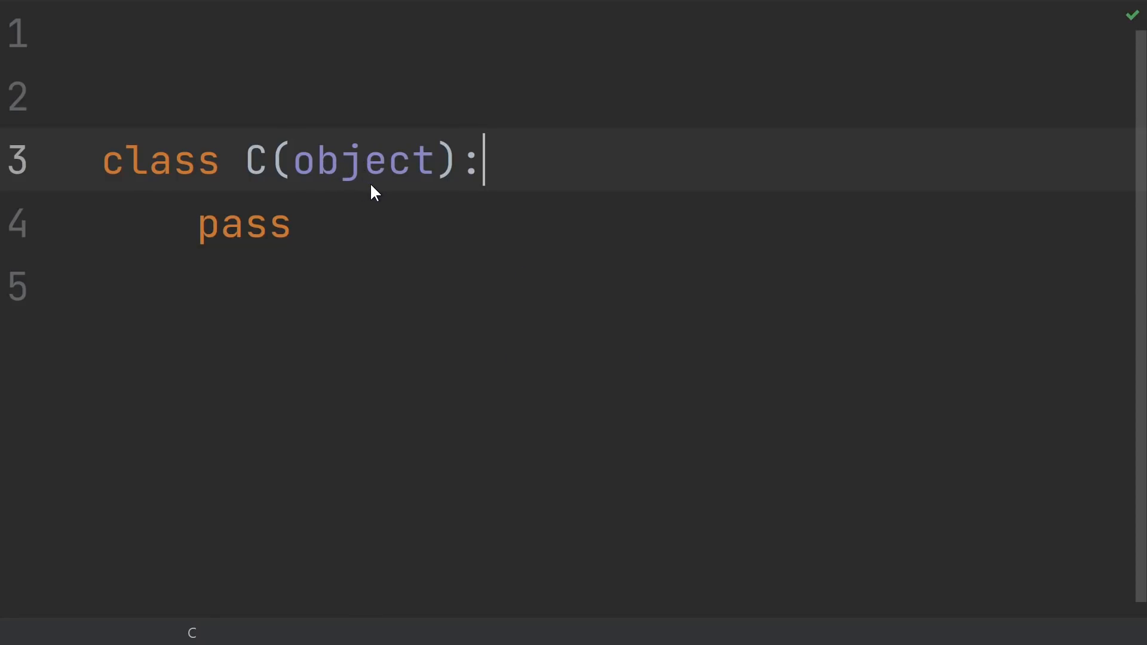
# - Open the style-checker source at line 1975, where class Checker(object) is declared
pyautogui.doubleClick(362, 161)
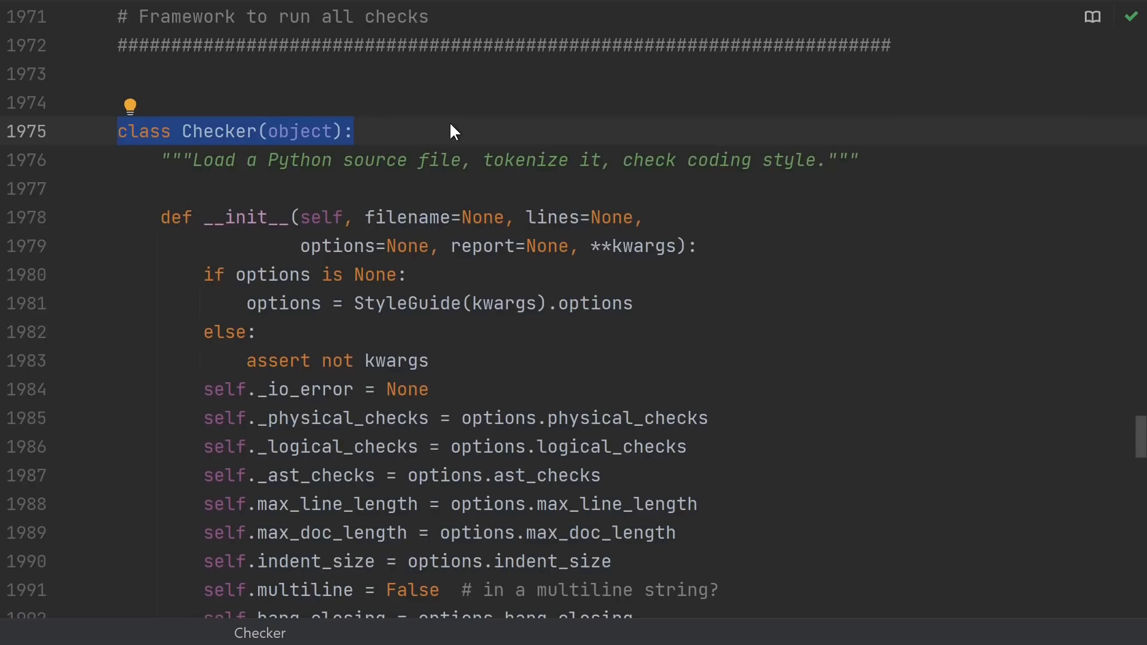
pyautogui.moveTo(122, 221)
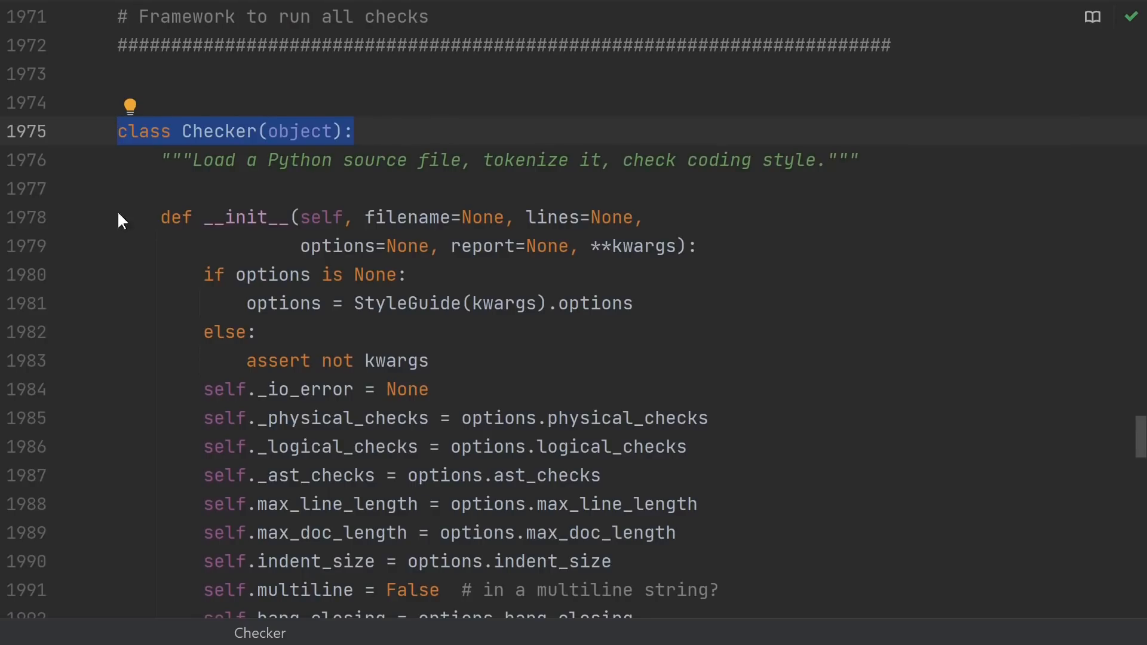
pyautogui.moveTo(345, 163)
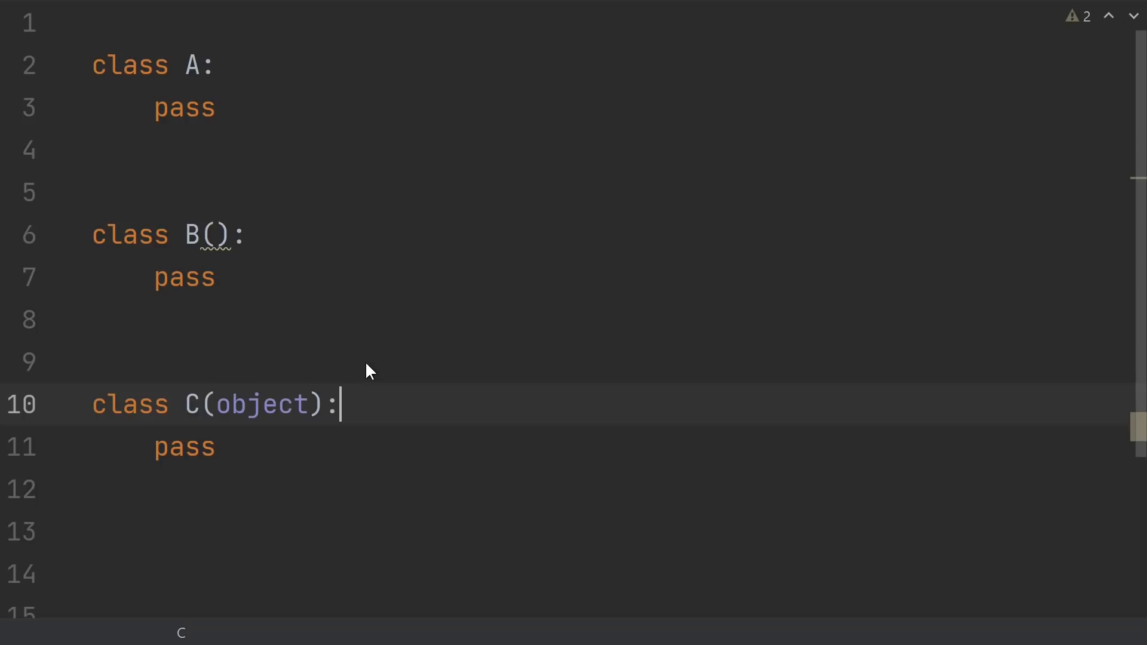
pyautogui.moveTo(414, 374)
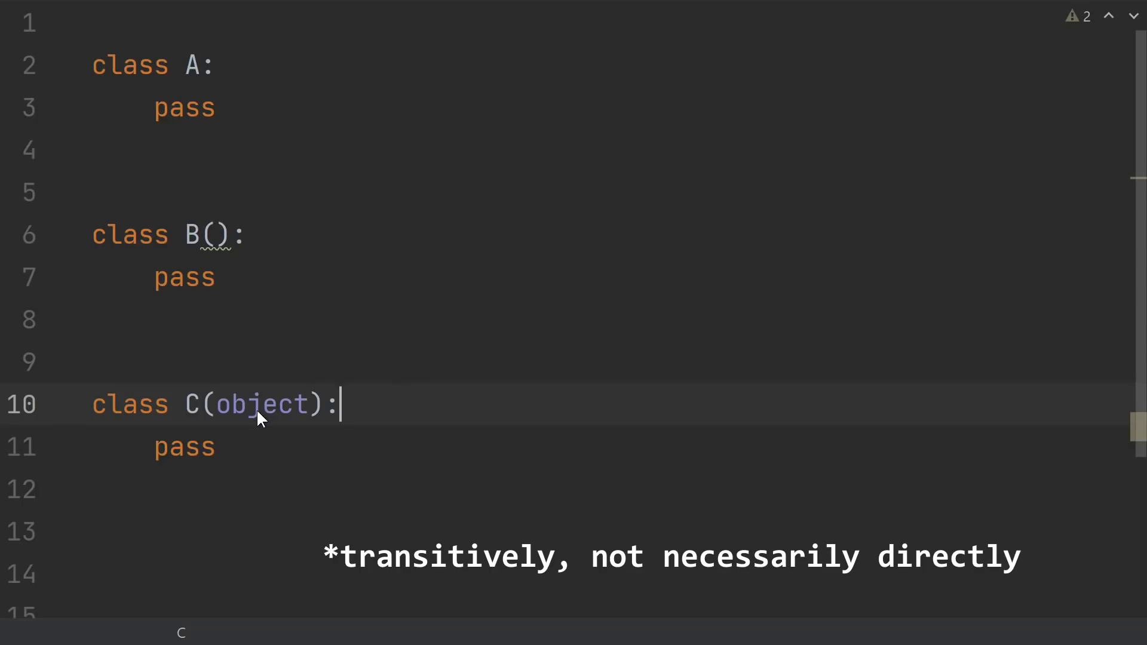
pyautogui.moveTo(272, 275)
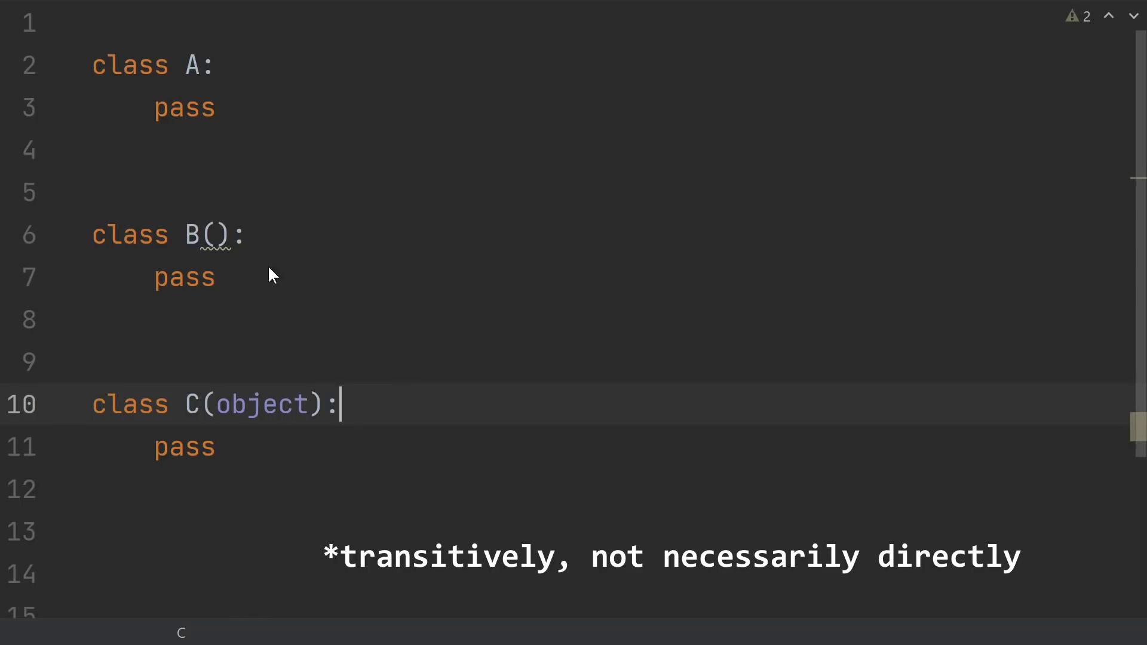
pyautogui.moveTo(203, 79)
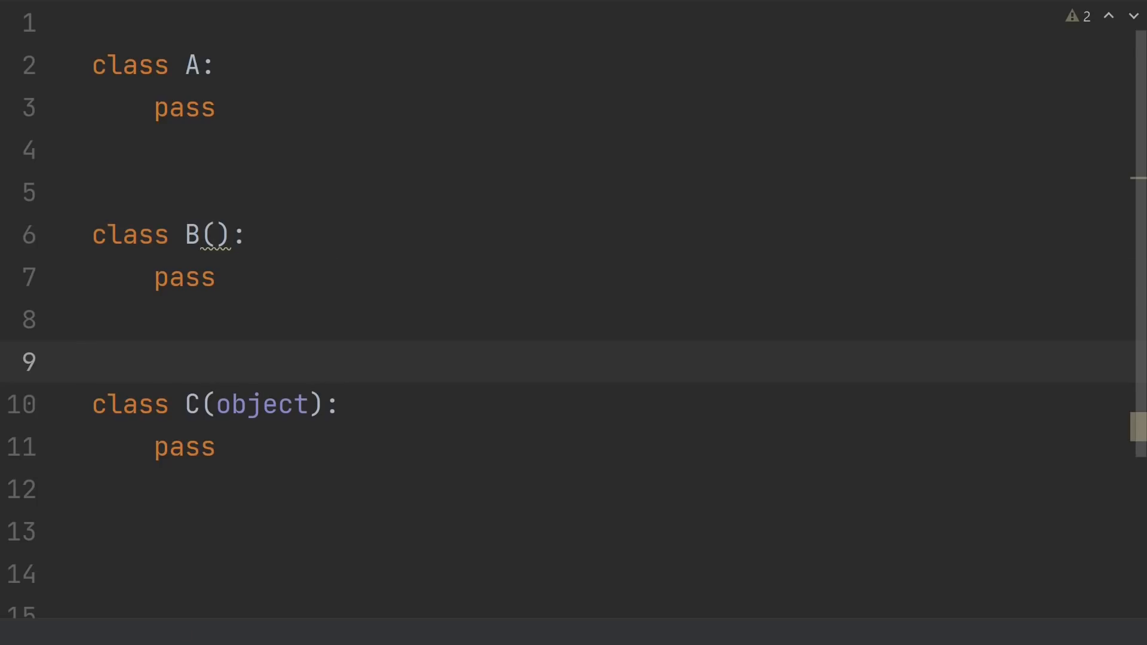
# - Retype 'object' inside class C's parentheses to clear the inspection warnings
pyautogui.write('objec')
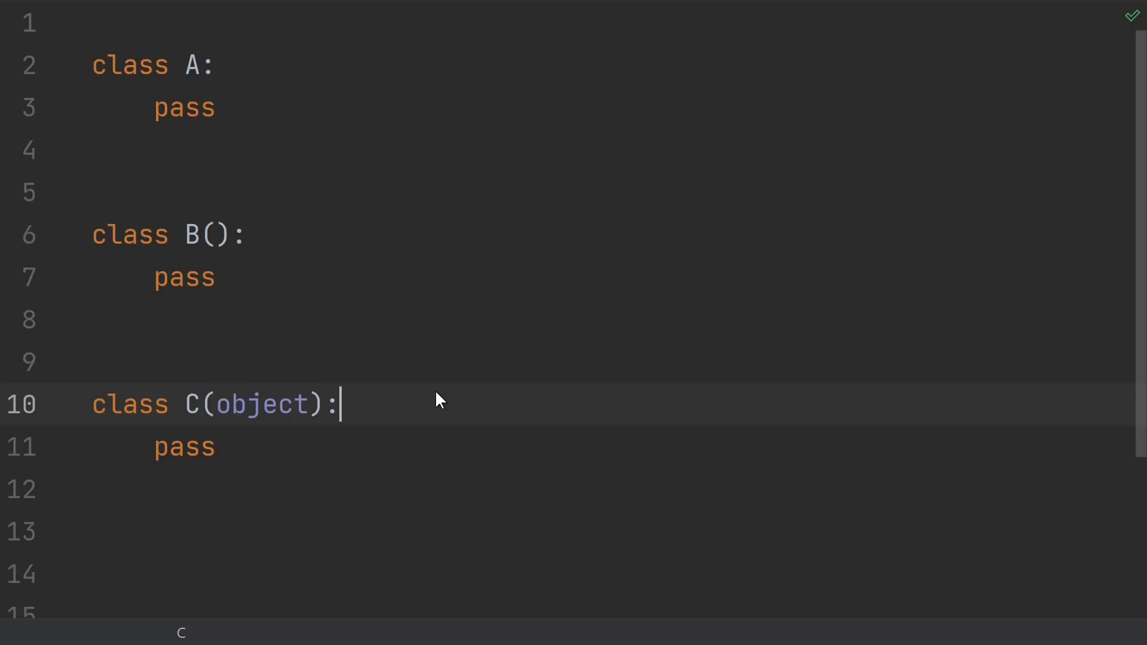
# - Add the assert checking object is in A, B, C __bases__, and comment C '# introduced in 2.2'
pyautogui.write('assert all(object in cls.__bases__ for cls in [A, B, C])')
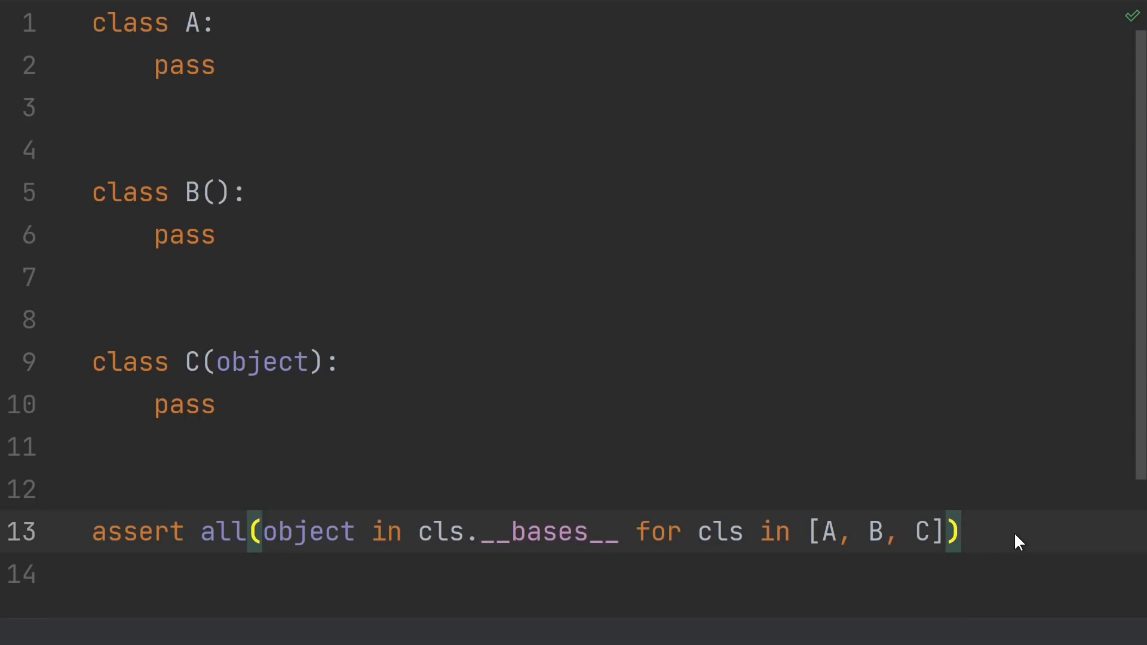
pyautogui.click(212, 23)
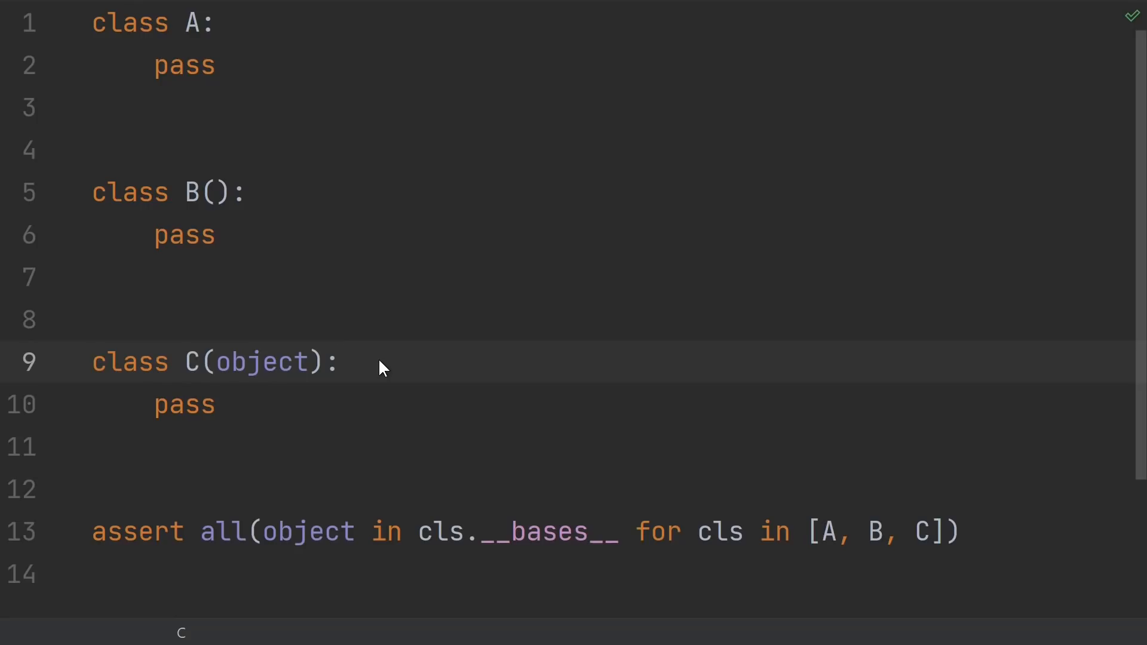
pyautogui.click(339, 361)
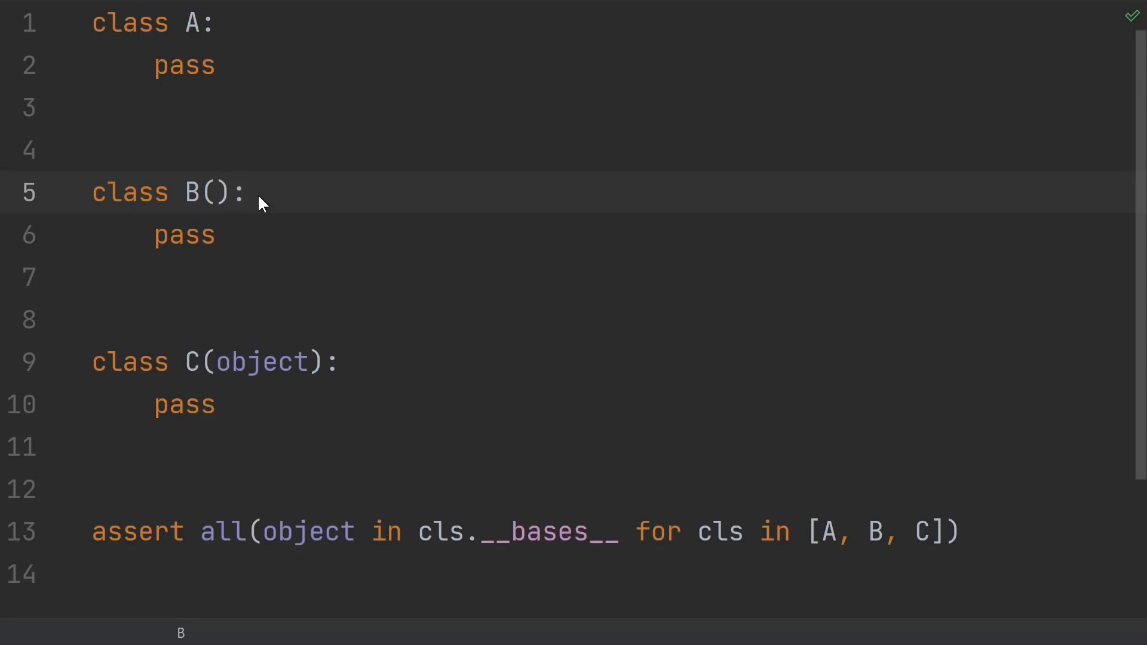
pyautogui.write('# introduced in 2.2')
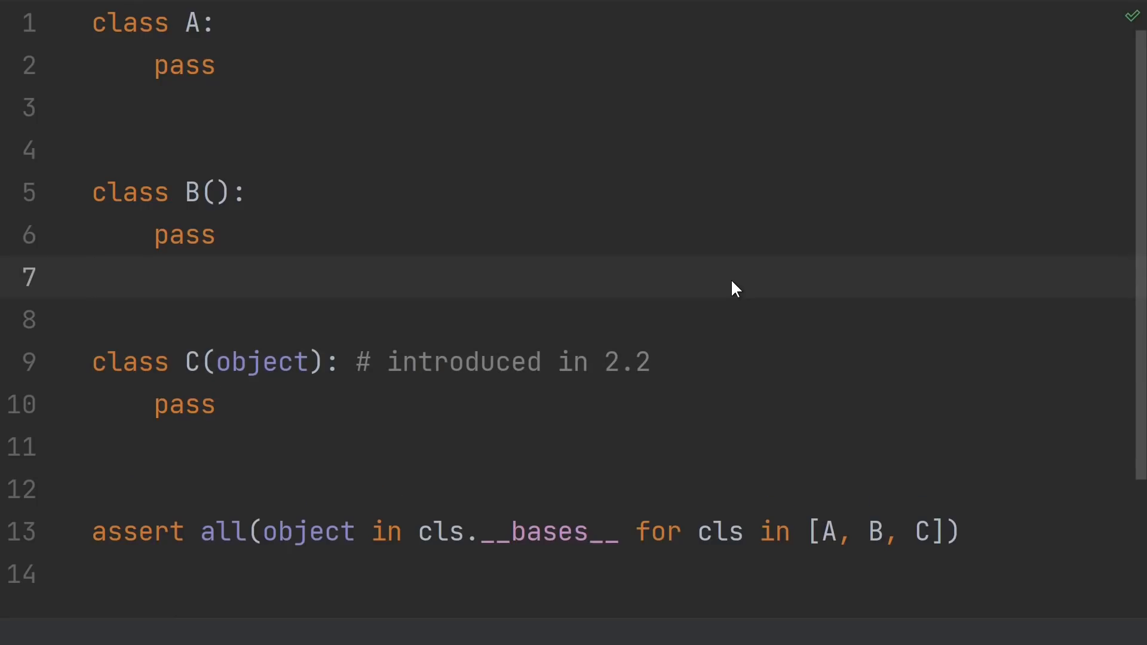
# - Briefly change class C's base to int, then retype 'object' at the line's end
pyautogui.click(93, 276)
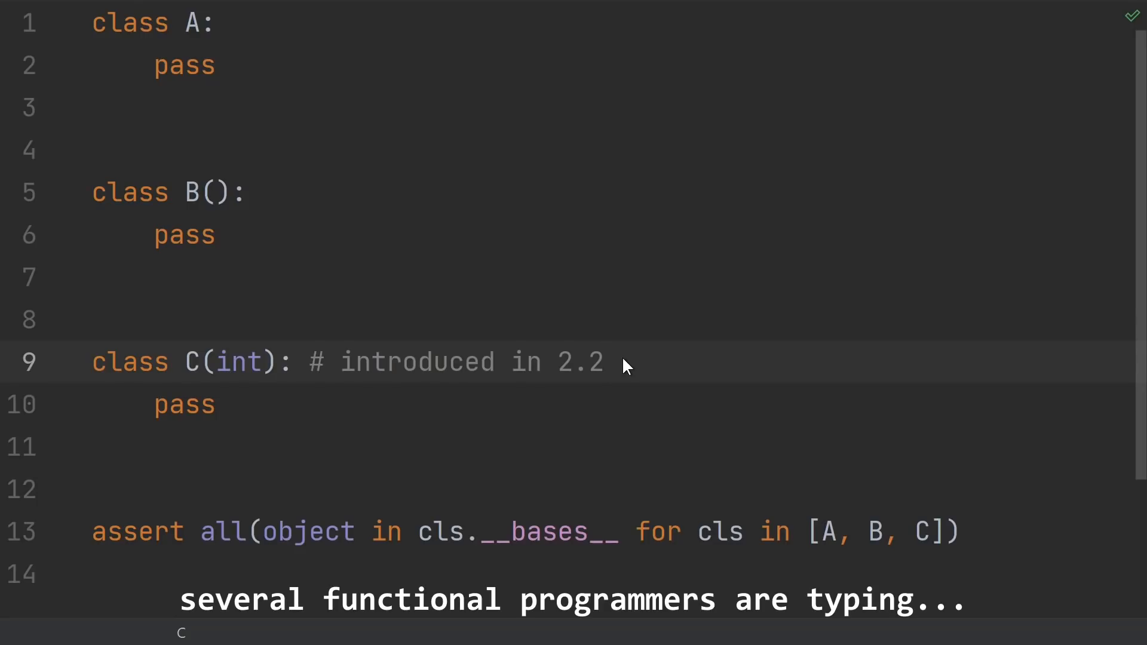
pyautogui.click(607, 361)
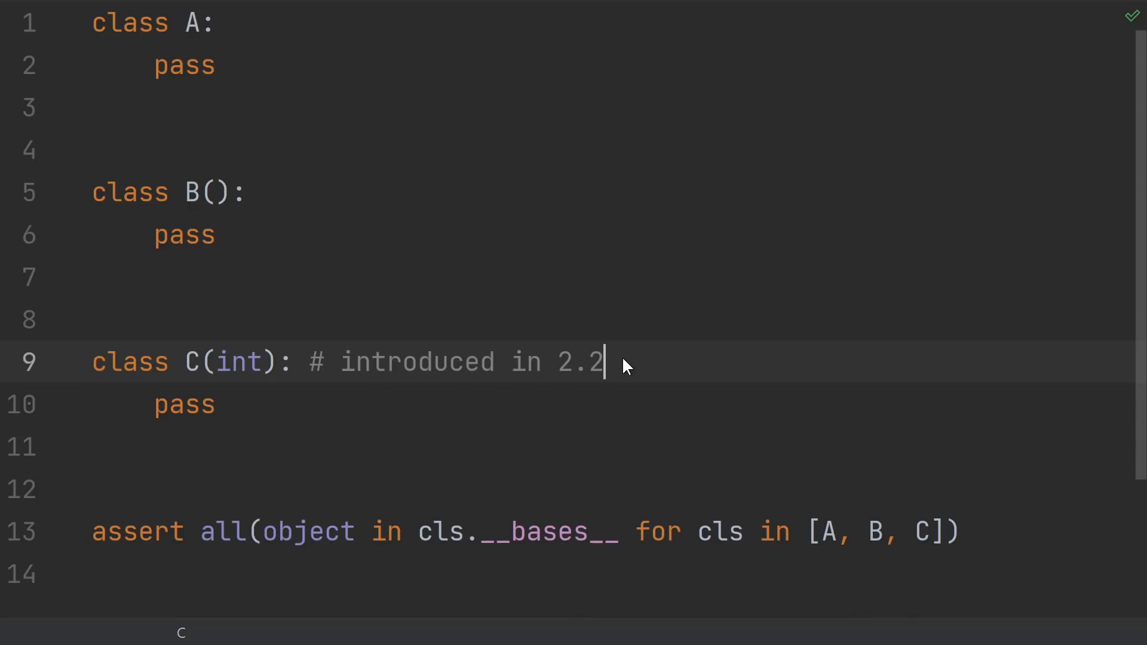
pyautogui.write('object):')
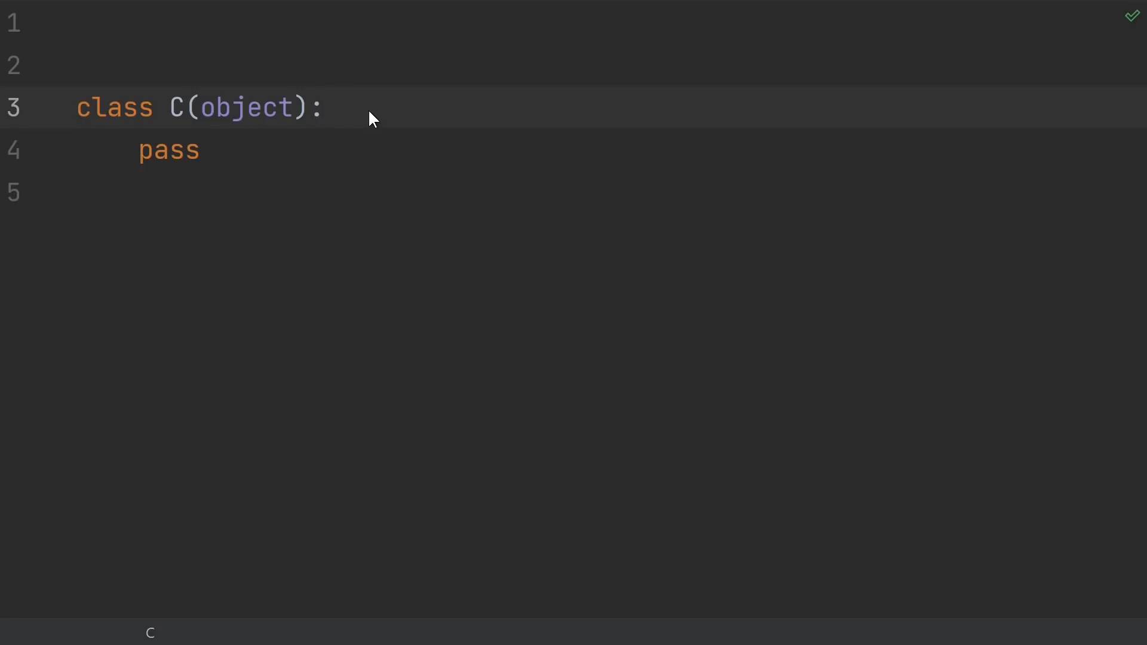
pyautogui.write('@property')
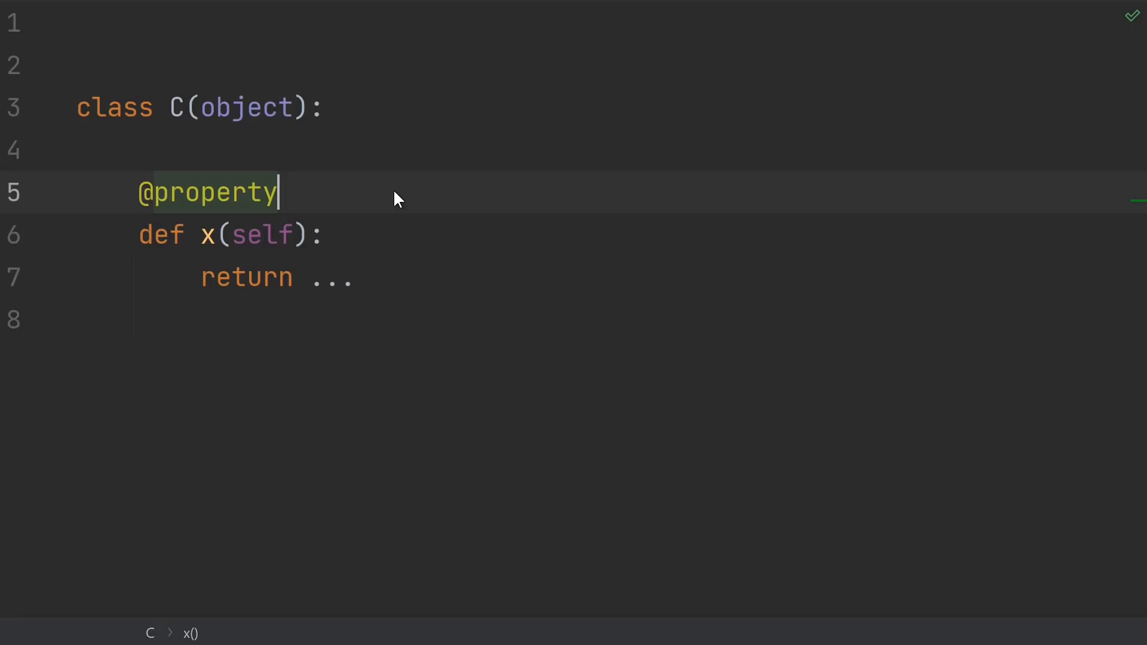